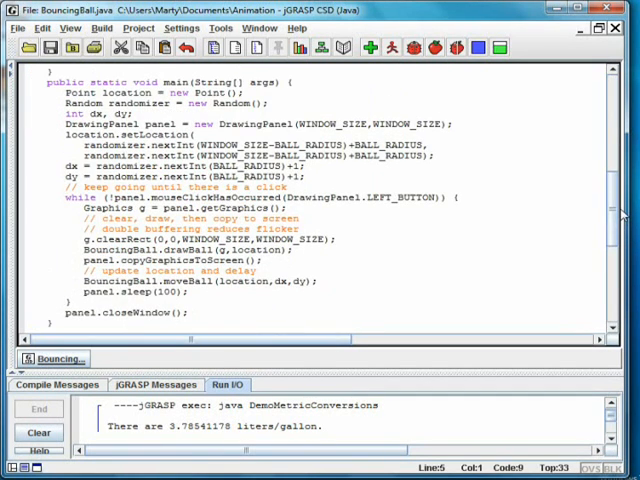
Step: Review BouncingBall's source, selecting the WINDOW_SIZE-BALL_RADIUS range expression in the bounce checks
click(195, 145)
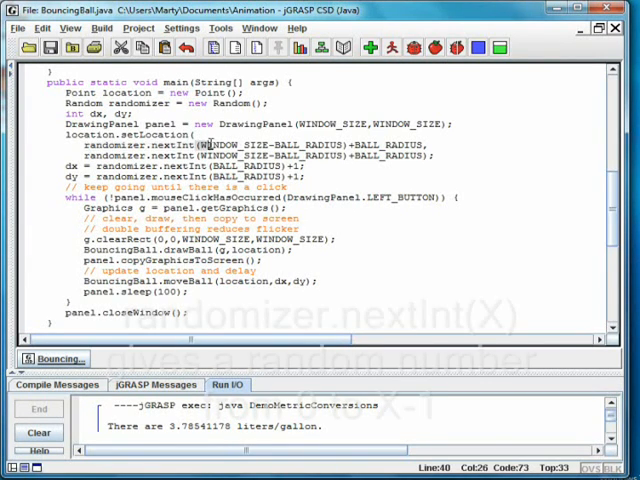
double_click(255, 144)
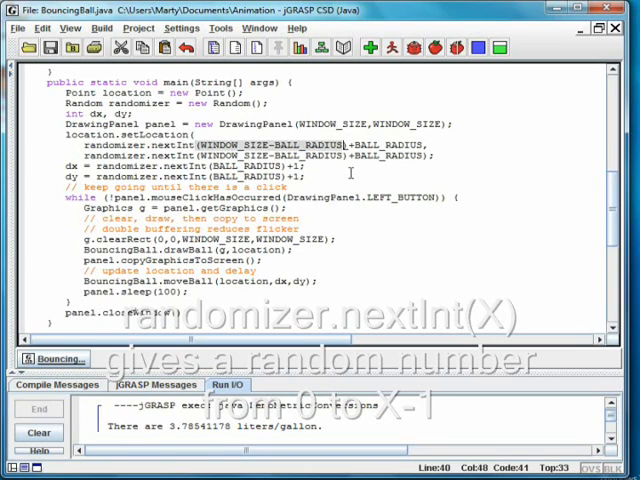
mouse_move(349, 160)
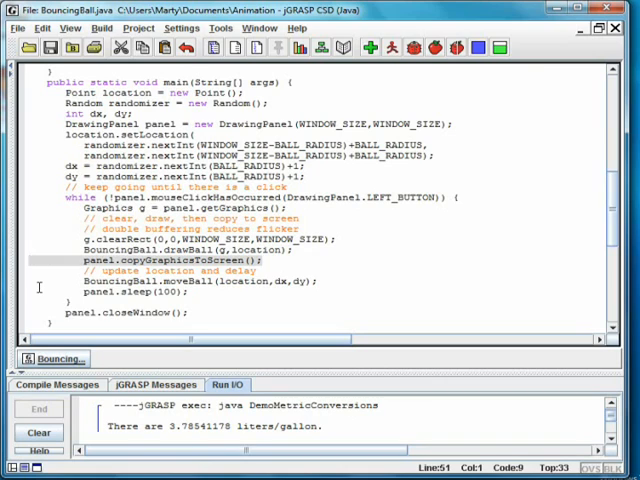
mouse_move(305, 293)
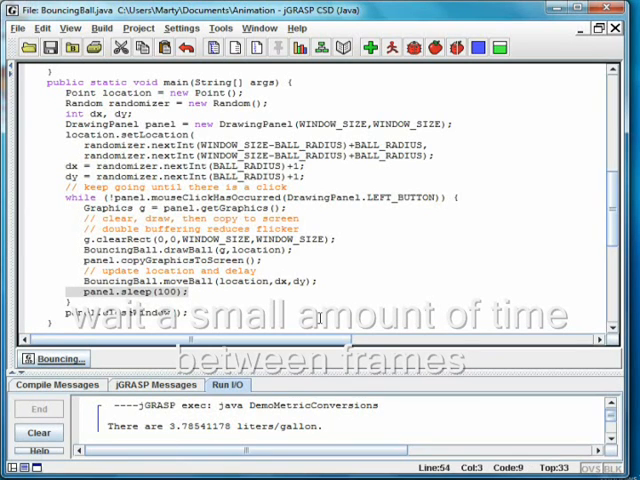
scroll(down, 3)
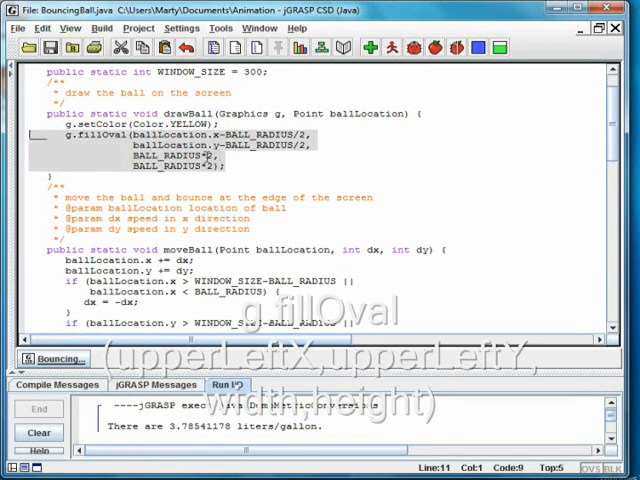
scroll(down, 3)
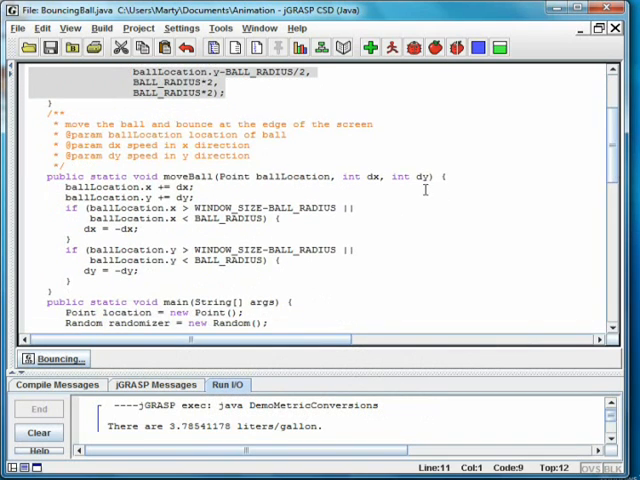
double_click(190, 176)
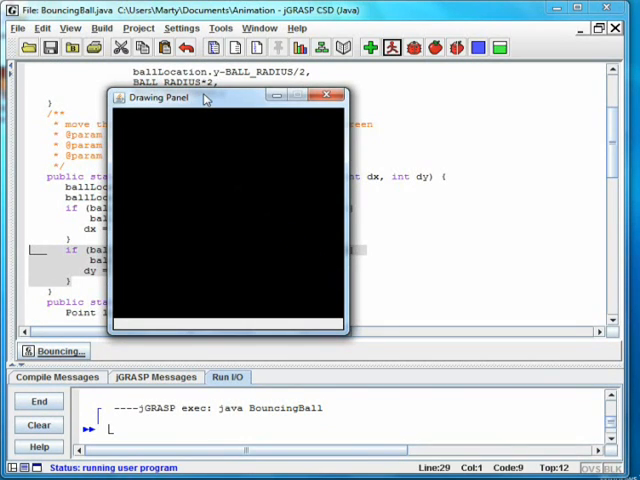
mouse_move(220, 195)
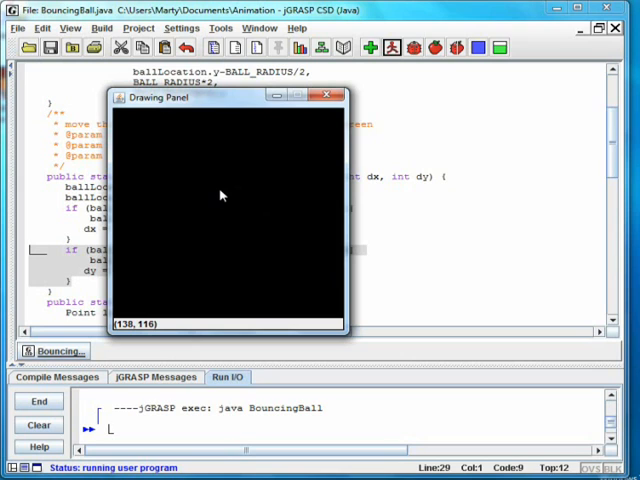
Step: End the running BouncingBall program, closing its black Drawing Panel
click(328, 94)
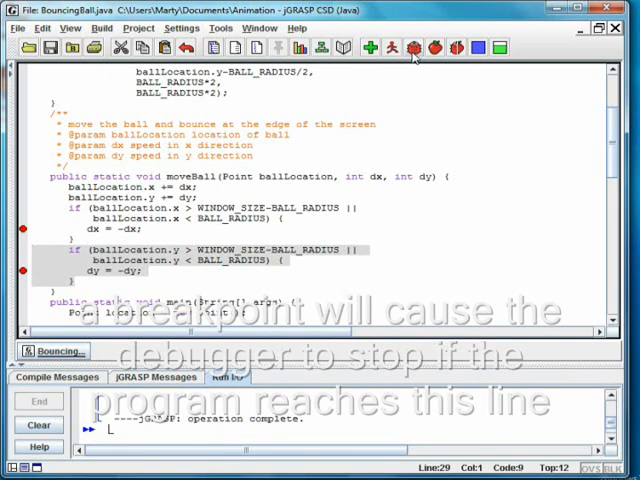
Step: Run BouncingBall in the debugger with breakpoints on dx = -dx and dy = -dy
click(413, 47)
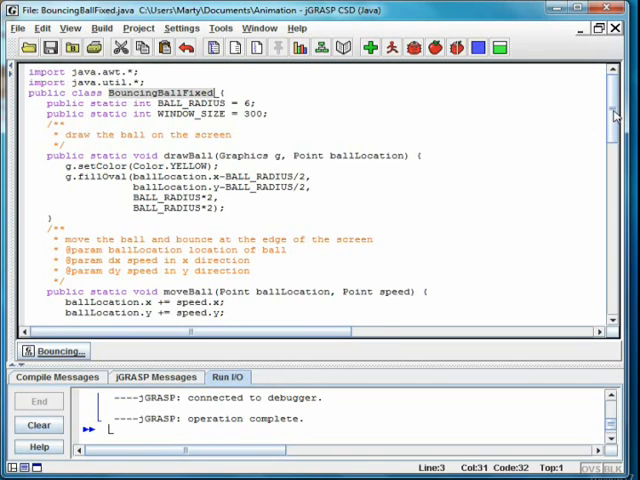
Step: Review moveBall(Point ballLocation, Point speed) in BouncingBallFixed.java, selecting the Point speed type
scroll(down, 3)
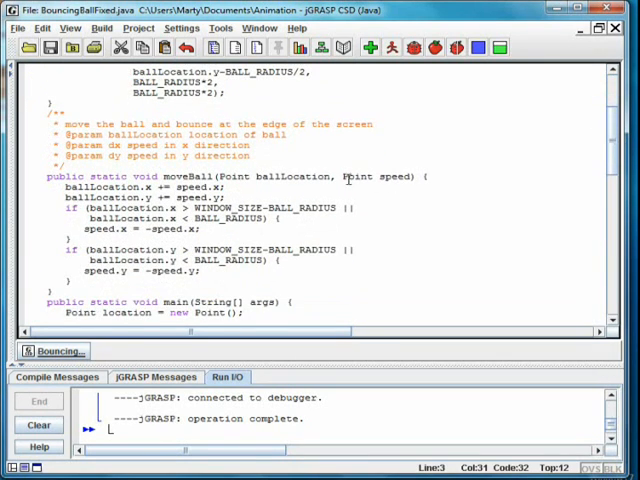
double_click(375, 176)
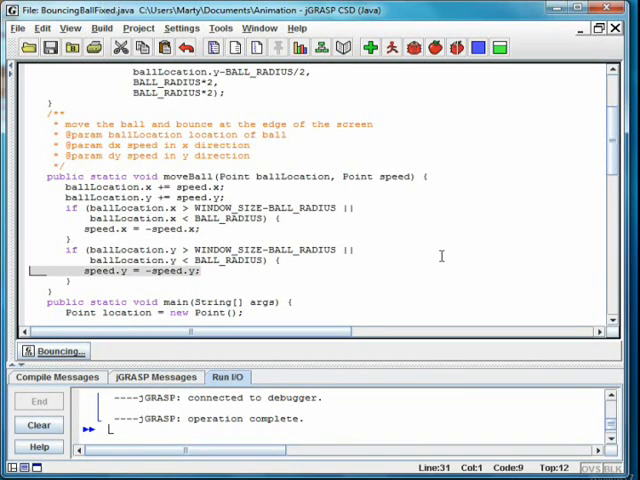
scroll(down, 3)
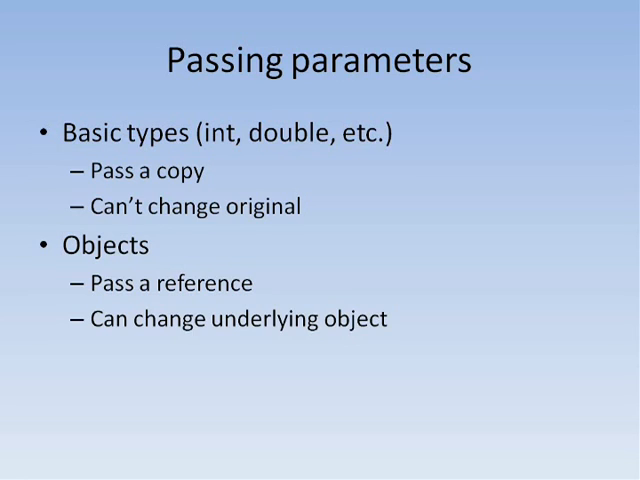
Step: Run BouncingBallFixed and show its Drawing Panel with the yellow ball on black
click(369, 47)
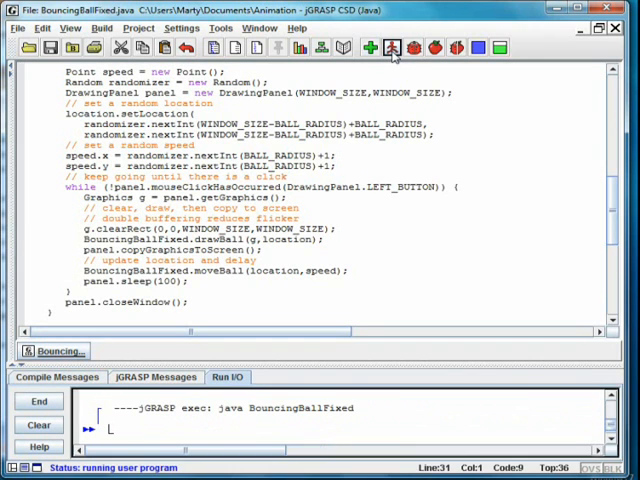
click(391, 47)
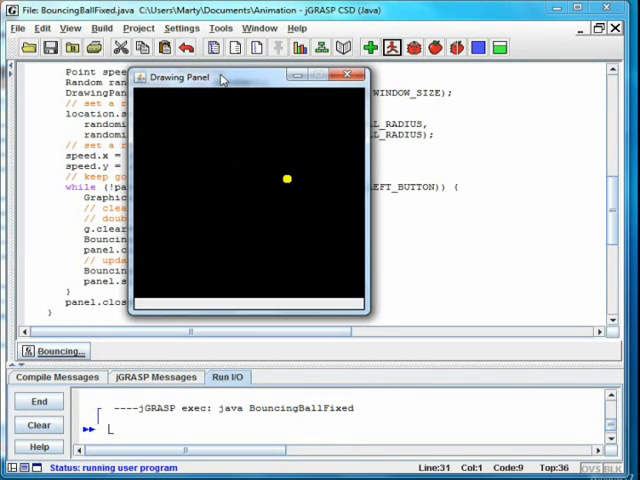